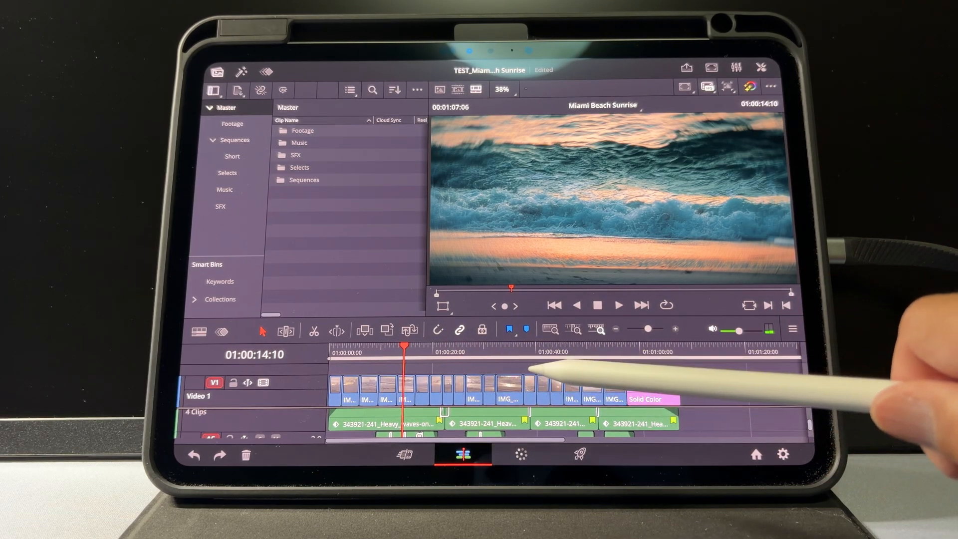
# Step: Switch to the Color page to show the blur, vignette and film grain node tree
pyautogui.click(521, 455)
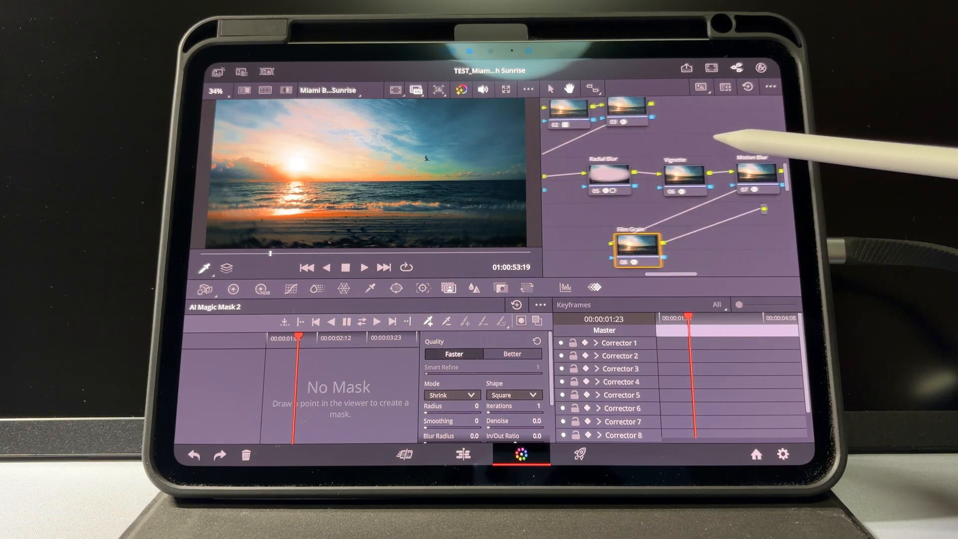
# Step: Return to the edit page showing the Miami Beach Sunrise timeline and audio tracks
pyautogui.click(463, 455)
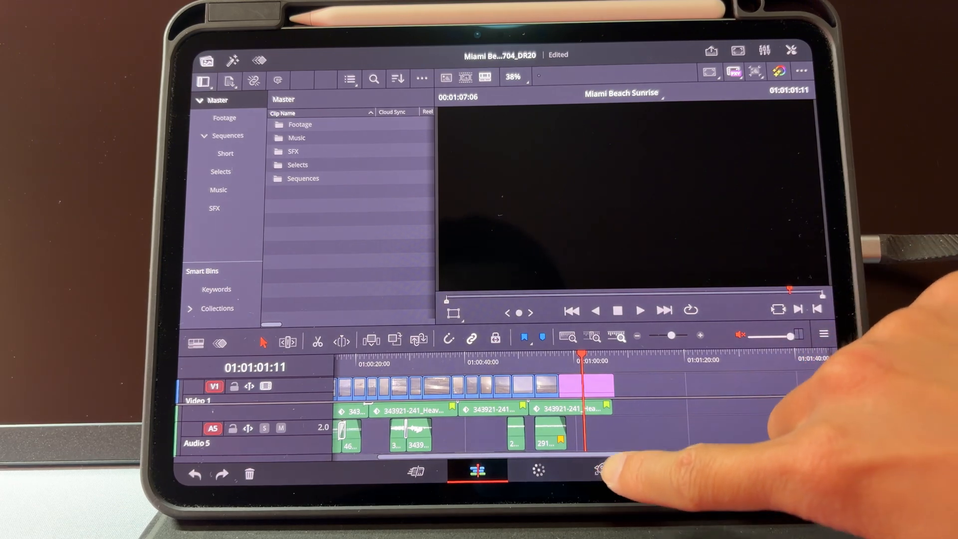
# Step: Render the Miami Beach Sunrise timeline as H.265 from the Deliver page
pyautogui.click(596, 469)
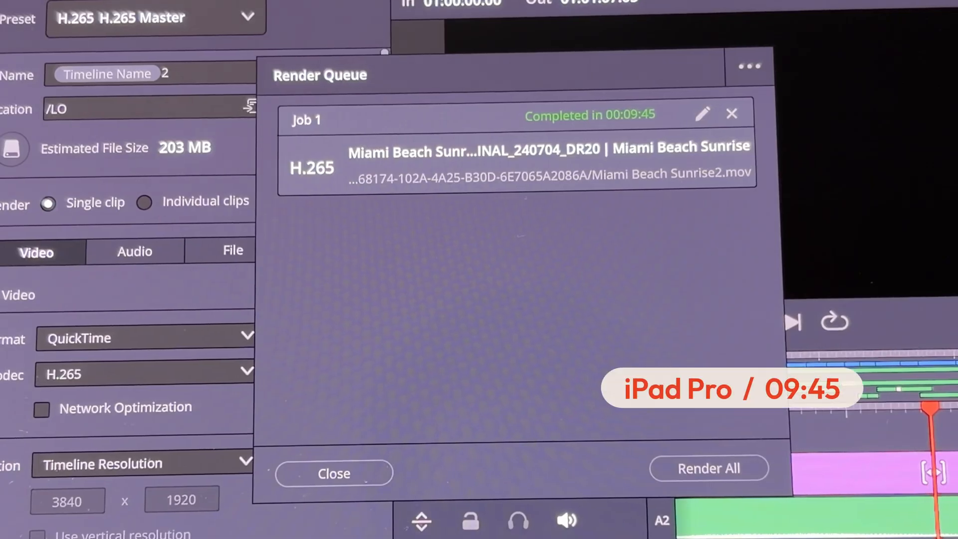
# Step: Open the TEST_Miami Beach Sunrise timeline on the Mac mini edit page and play it
pyautogui.click(333, 472)
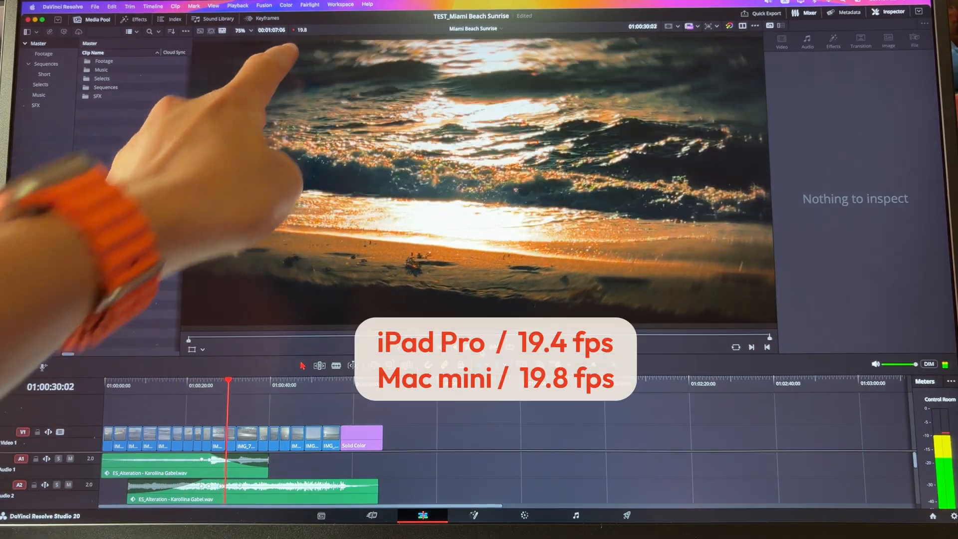
# Step: Queue an H.265 QuickTime export named 'Miami Beach Sunrise mac mini' on the Deliver page
pyautogui.click(237, 5)
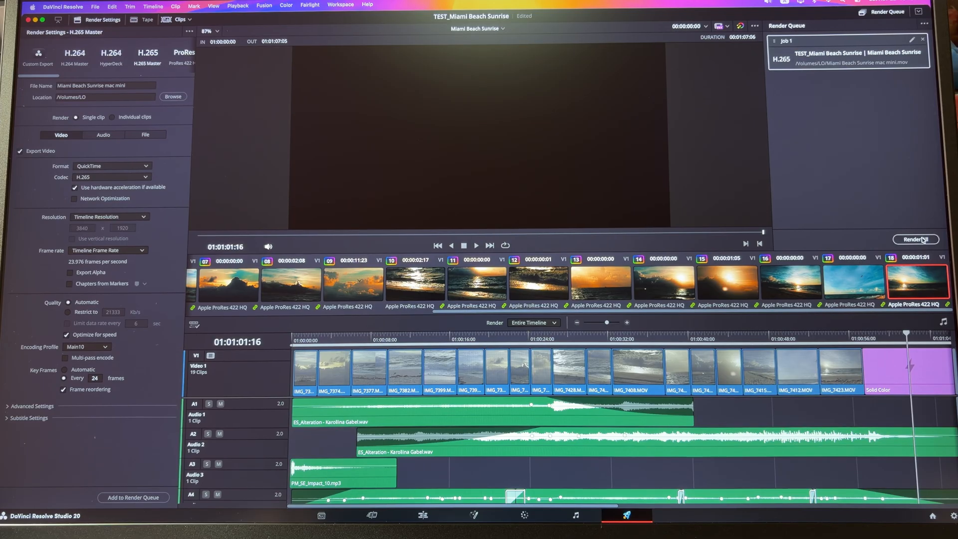
pyautogui.click(915, 239)
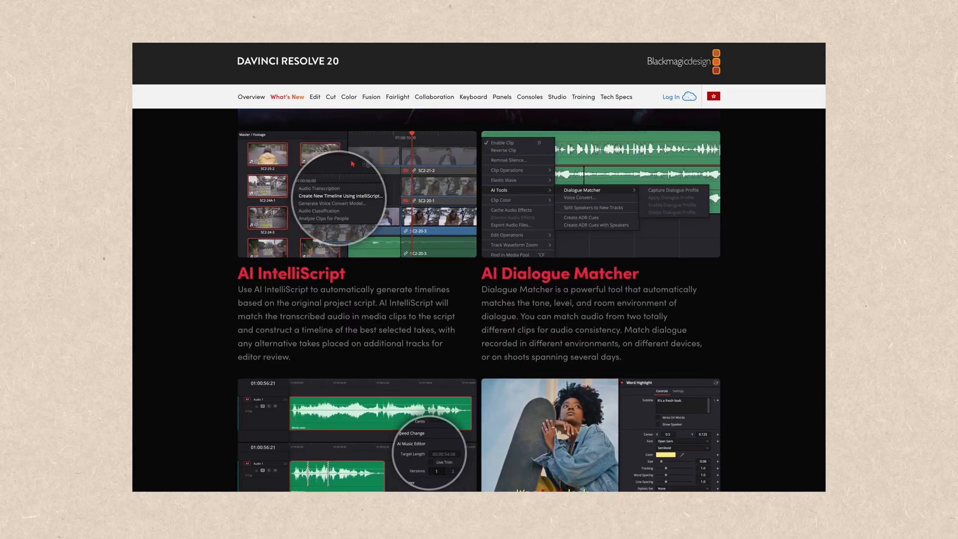
# Step: Scroll the What's New page down to Depth Map 2, IntelliCut and Audio Assistant
pyautogui.scroll(-3)
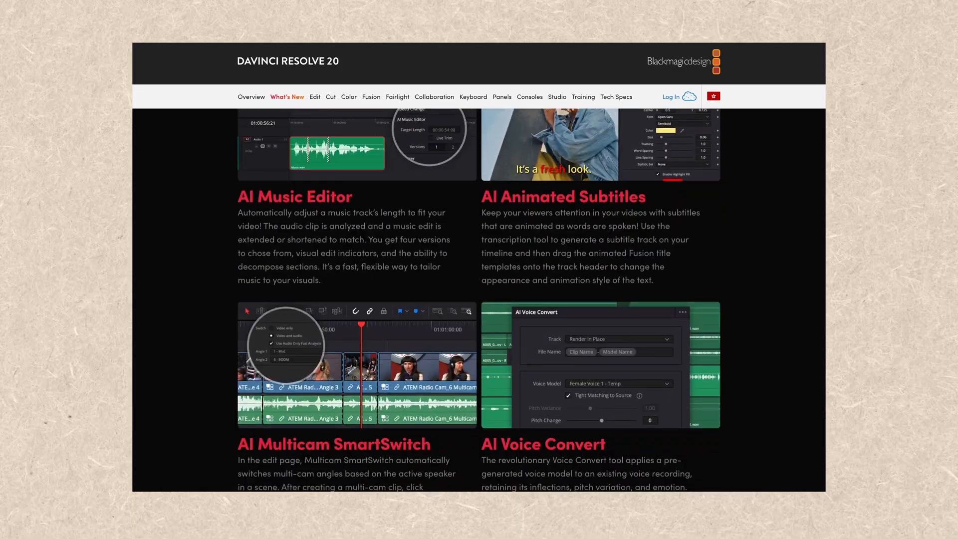
pyautogui.scroll(-3)
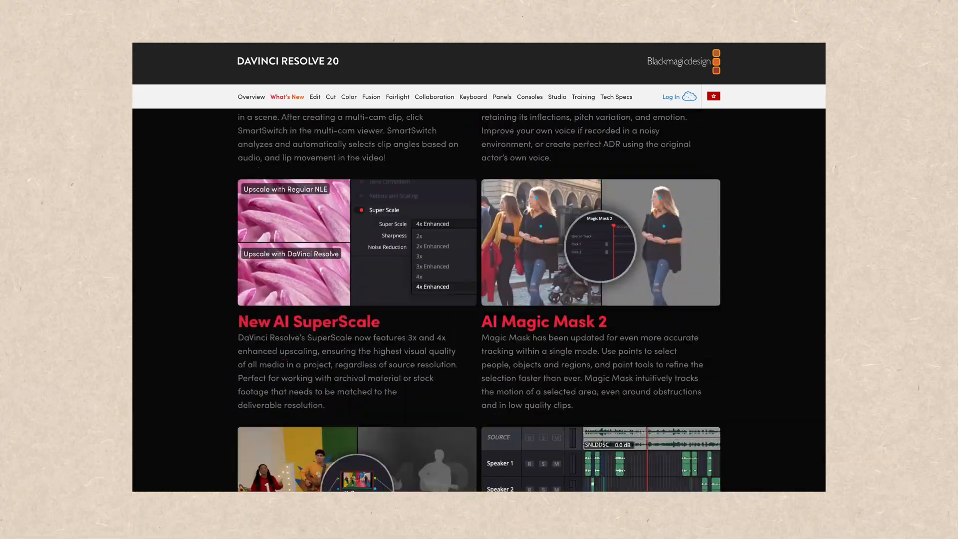
pyautogui.scroll(-3)
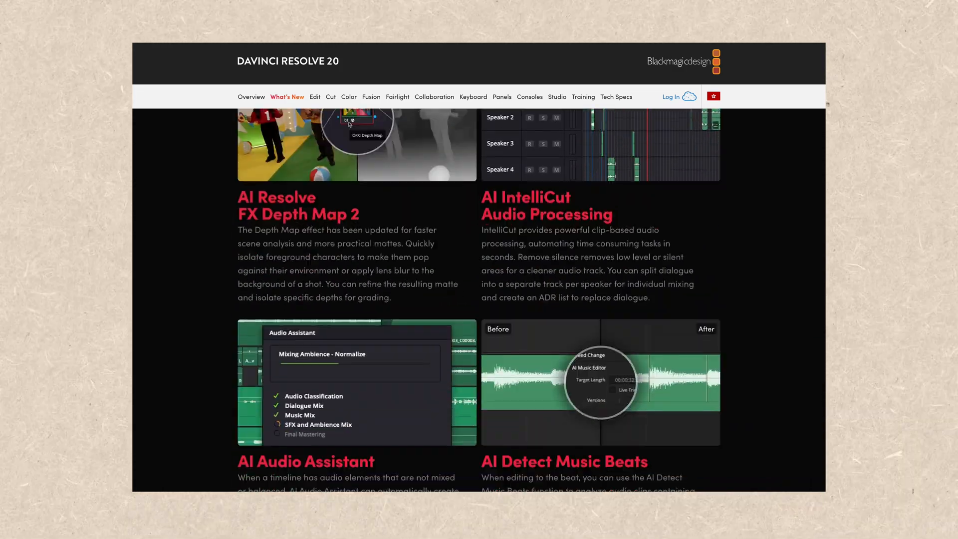